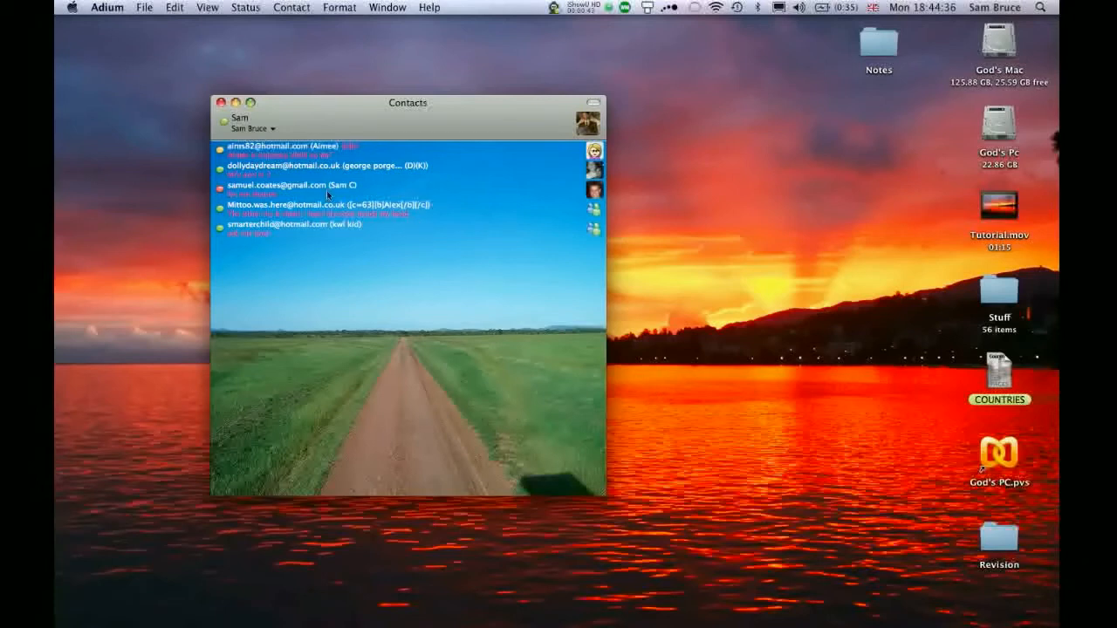
pyautogui.moveTo(373, 379)
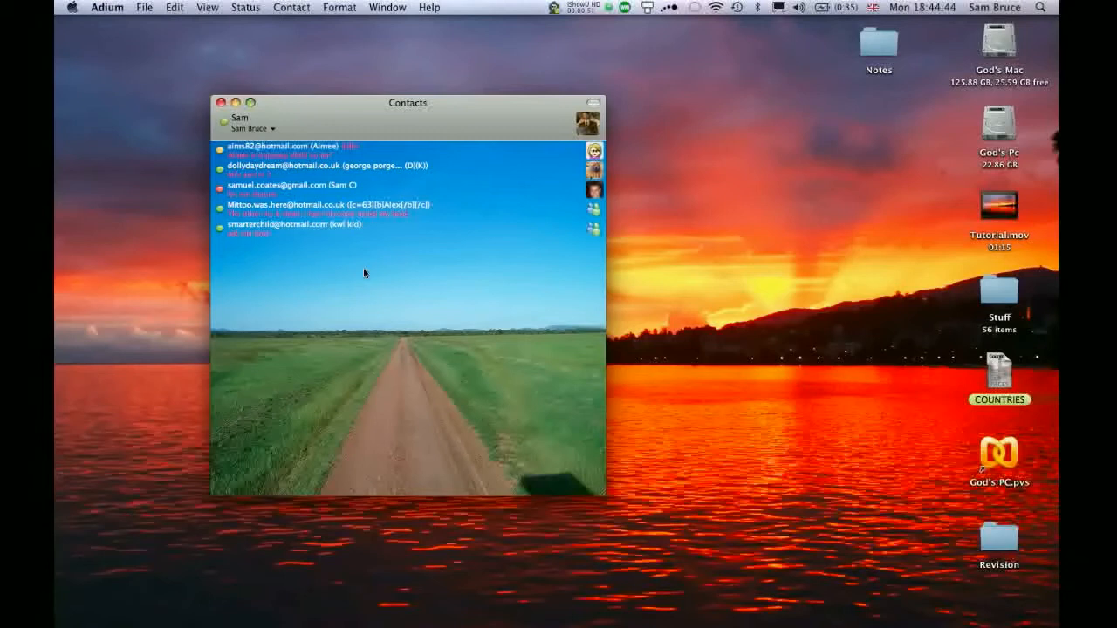
pyautogui.moveTo(339, 269)
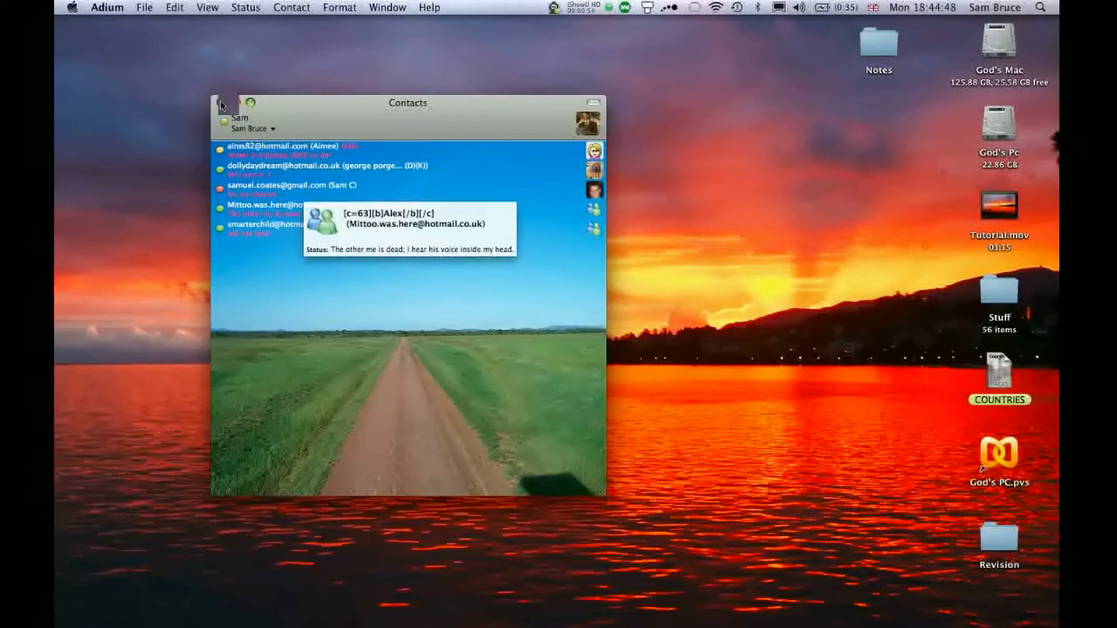
# Step: Close the Contacts window, leaving only the desktop visible
pyautogui.click(220, 105)
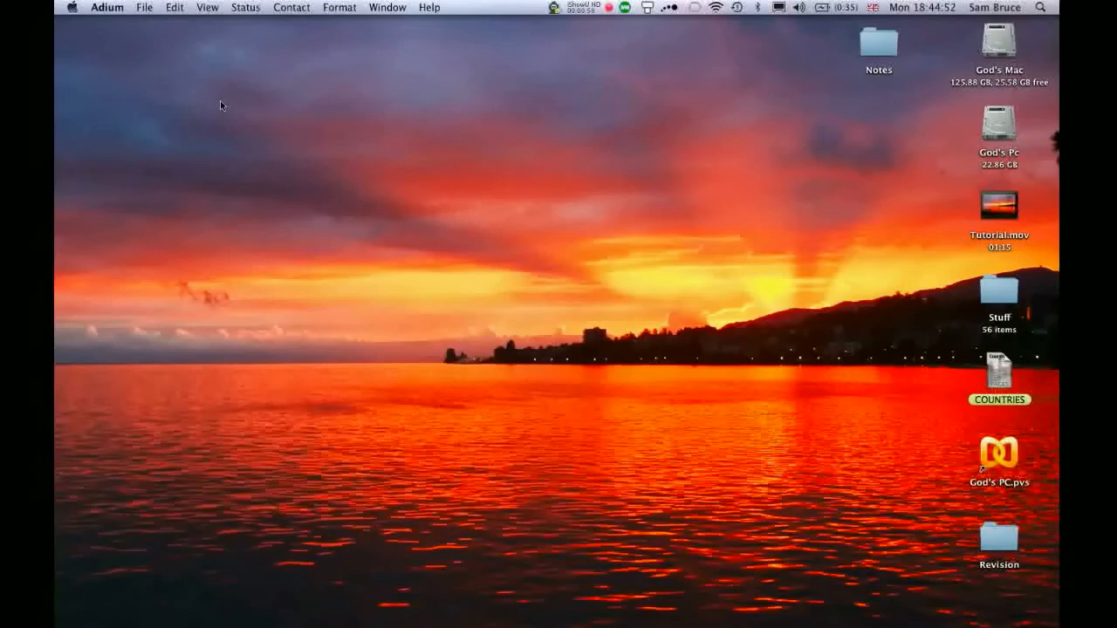